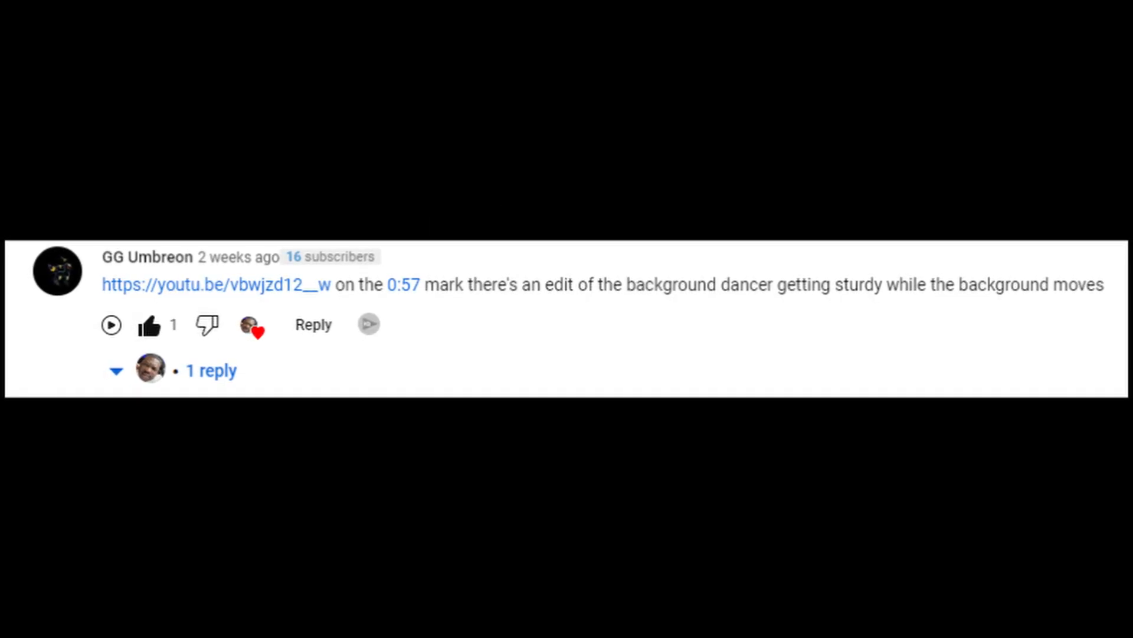
# Open the V1 timeline clip in the Fusion page for compositing.
pyautogui.click(215, 284)
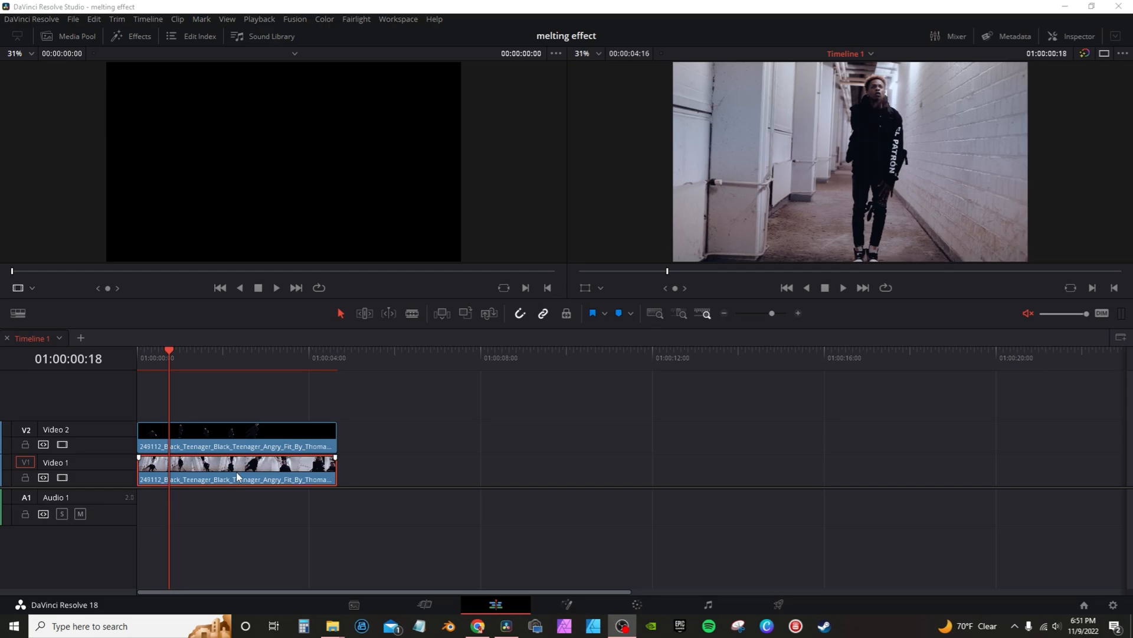
pyautogui.rightClick(236, 474)
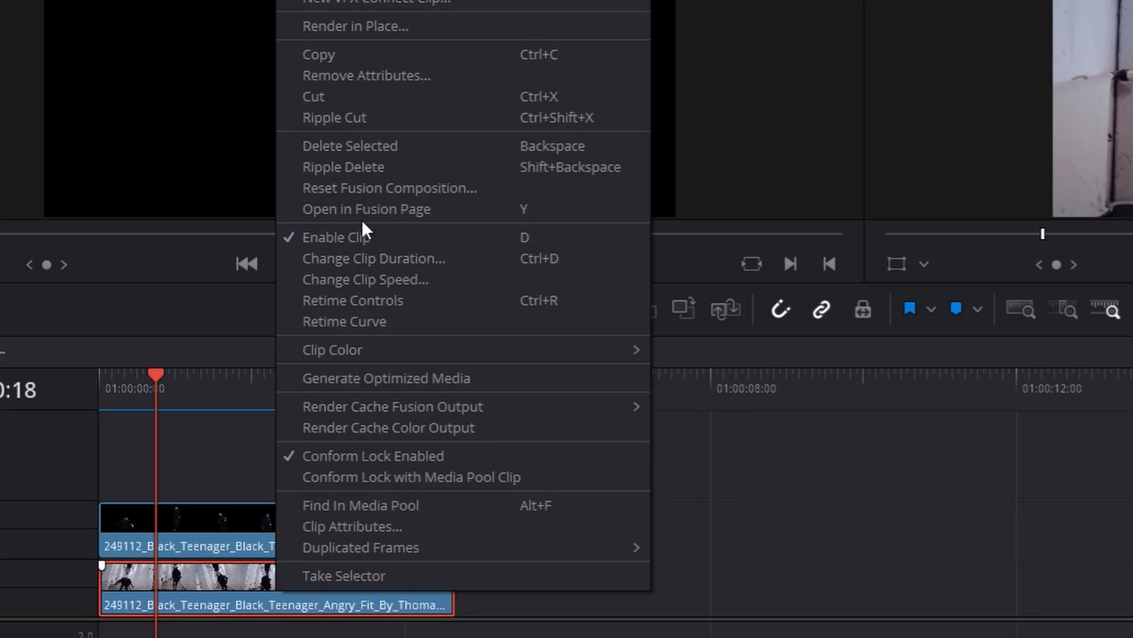
pyautogui.click(366, 209)
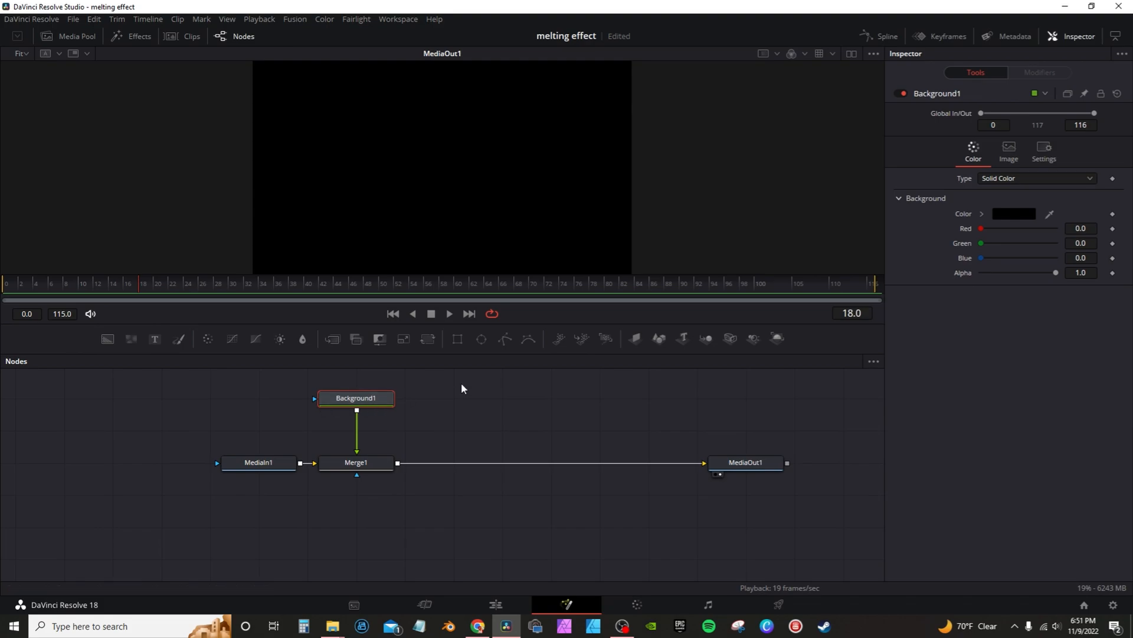
pyautogui.moveTo(504, 427)
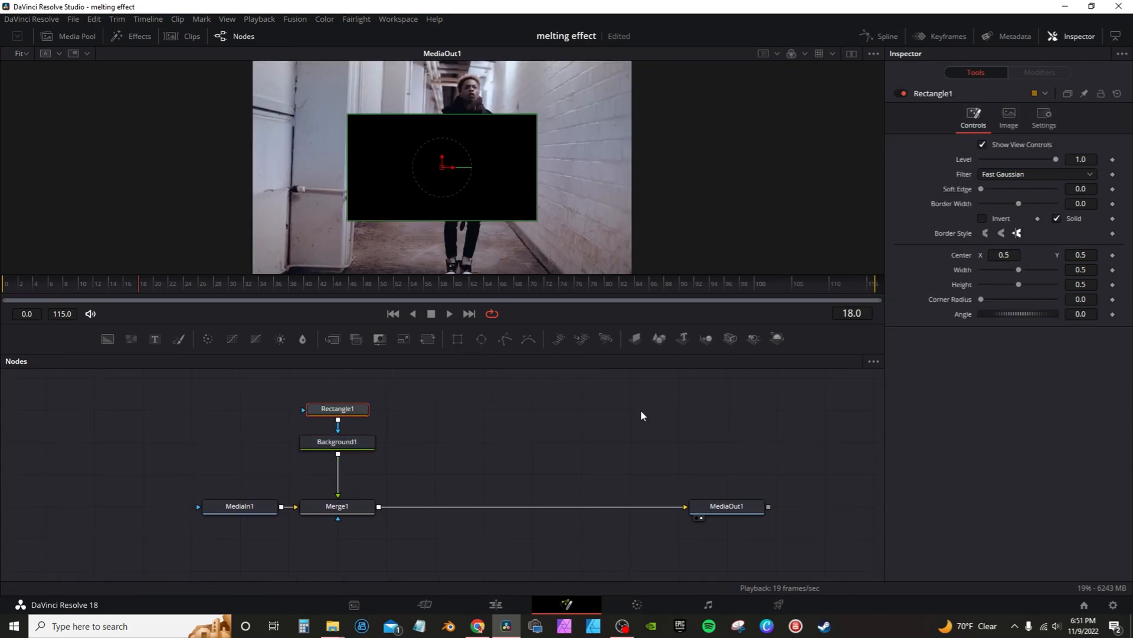
# Invert the Rectangle mask so the footage shows through a framed window.
pyautogui.click(983, 218)
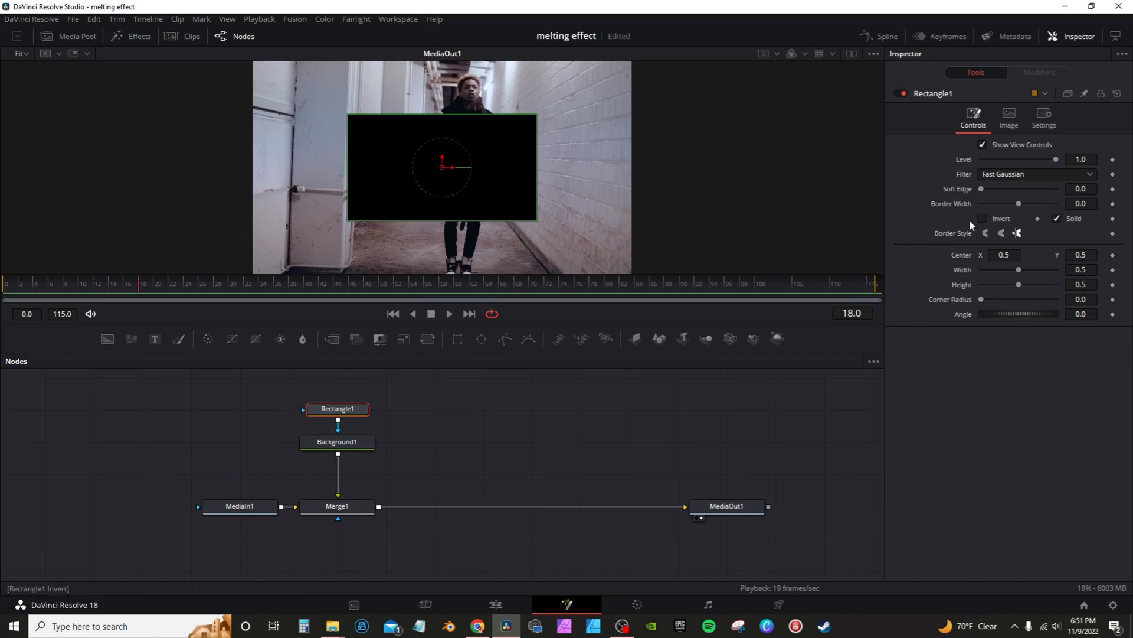
pyautogui.click(984, 218)
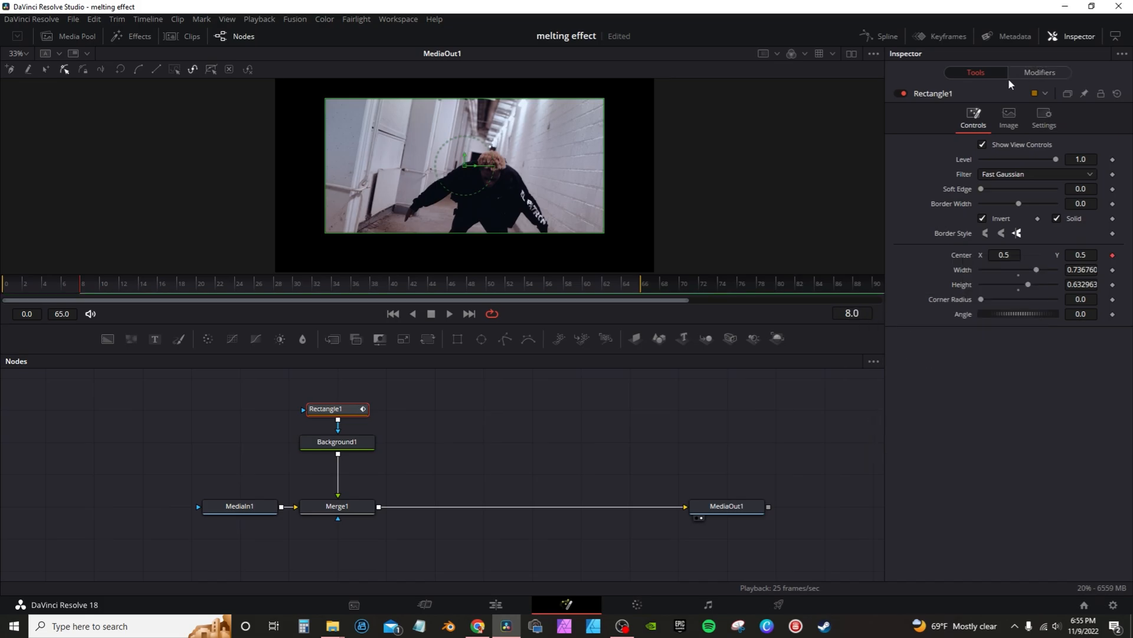
# Show the Inspector's Modifiers view for the rectangle's XYPath center.
pyautogui.click(1039, 72)
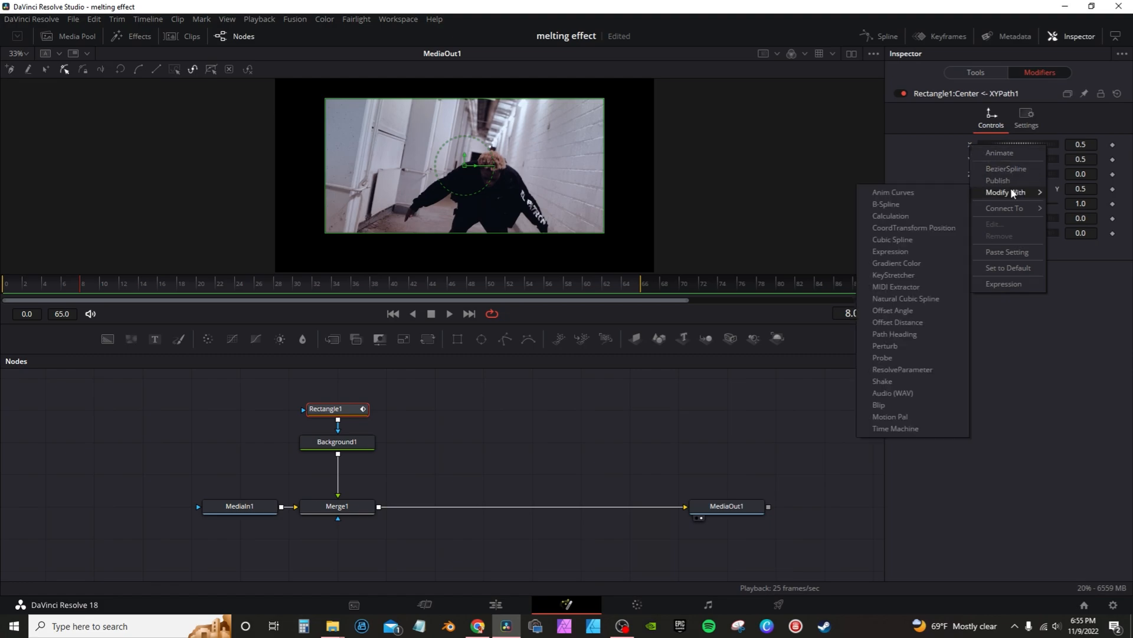
pyautogui.moveTo(885, 346)
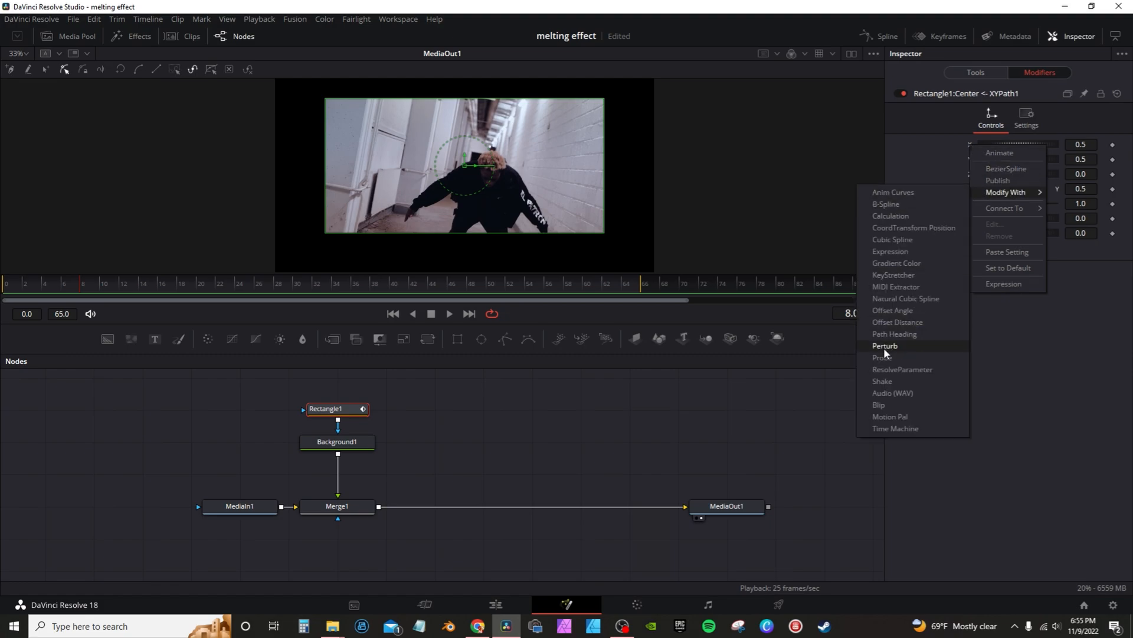
# Drive the center's X with a Perturb modifier at strength 0.55, wobble 1.34, speed 2.44, and reseed it.
pyautogui.click(884, 346)
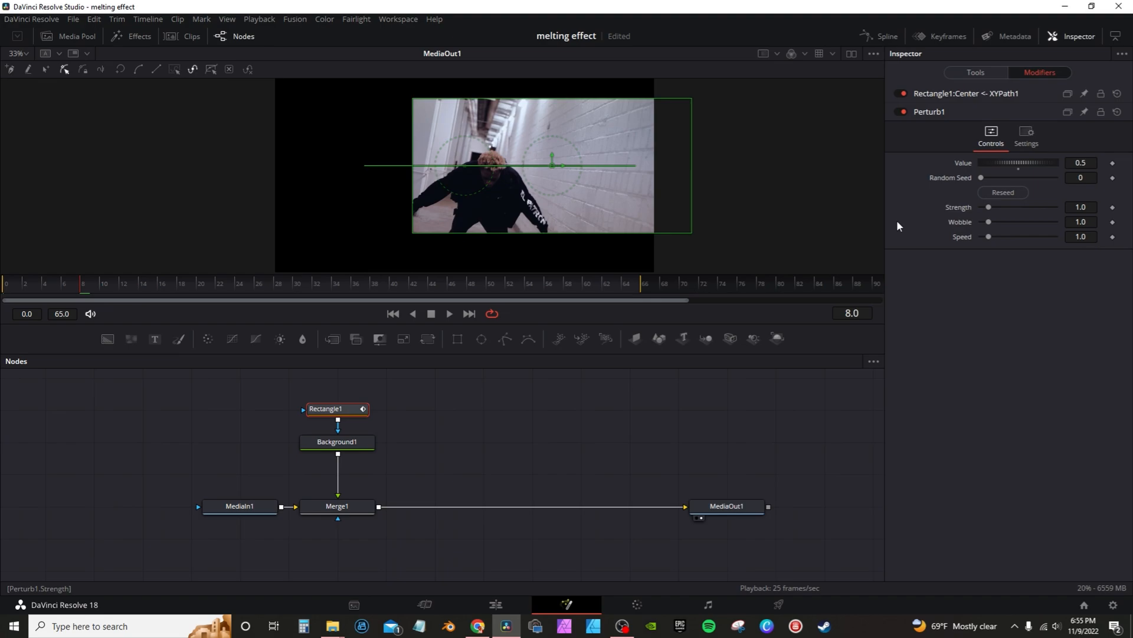
pyautogui.moveTo(990, 208); pyautogui.dragTo(994, 208)
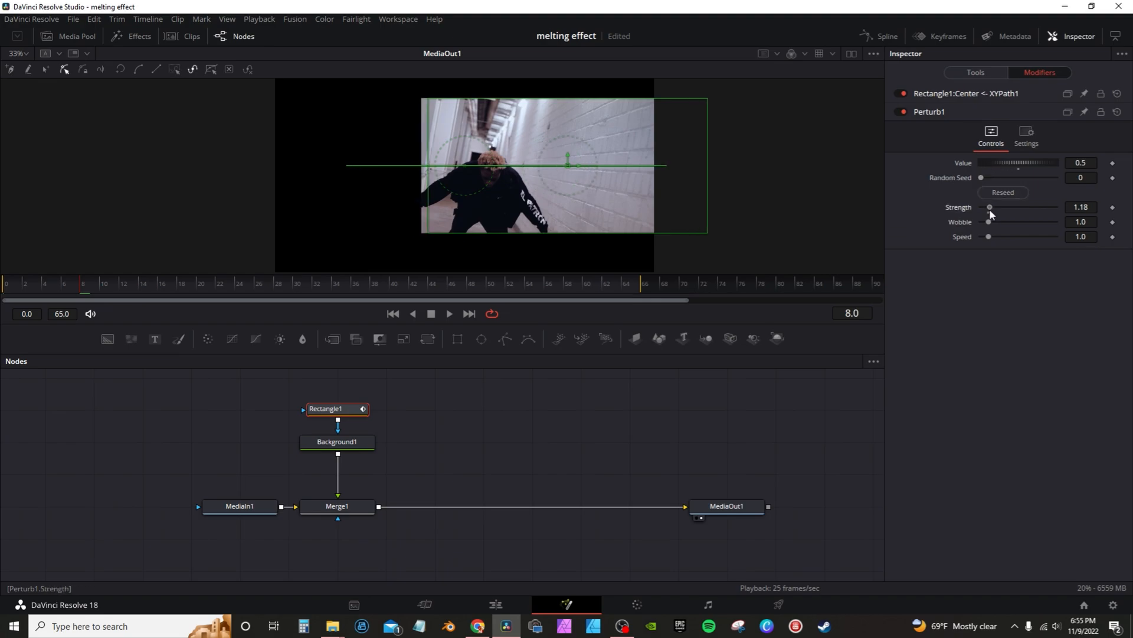
pyautogui.moveTo(991, 207); pyautogui.dragTo(989, 208)
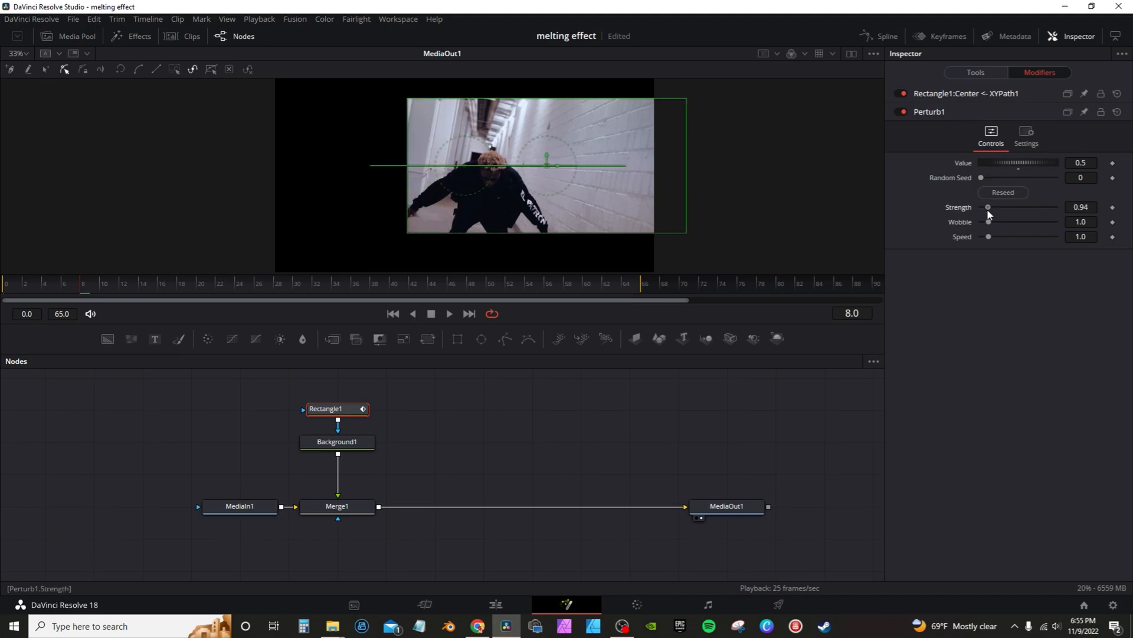
pyautogui.moveTo(1019, 207); pyautogui.dragTo(985, 207)
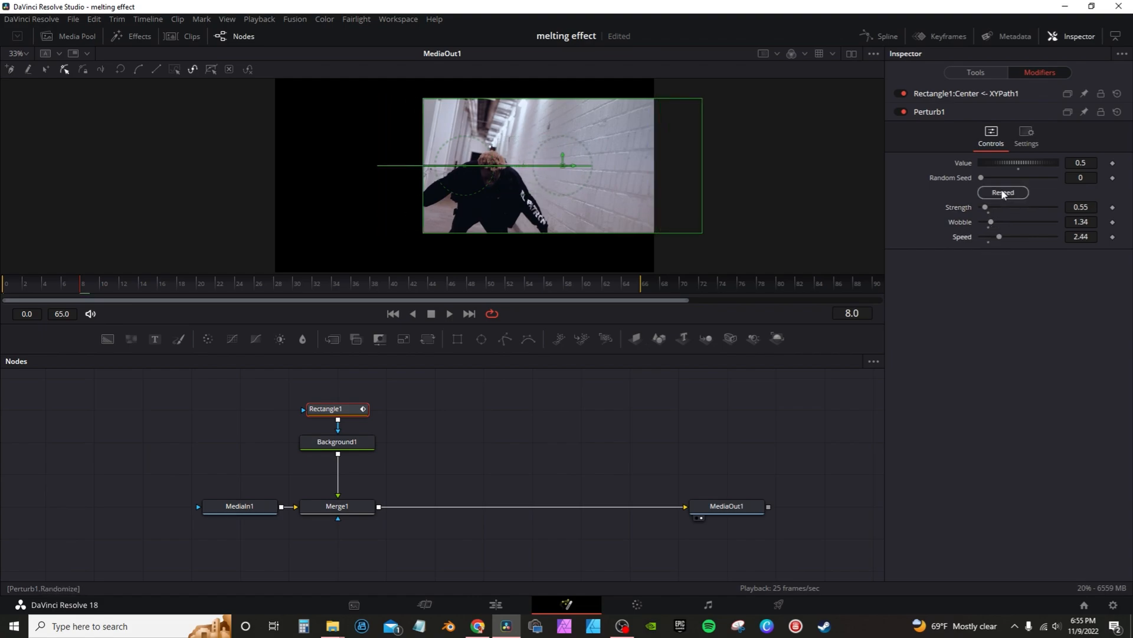
pyautogui.click(1003, 192)
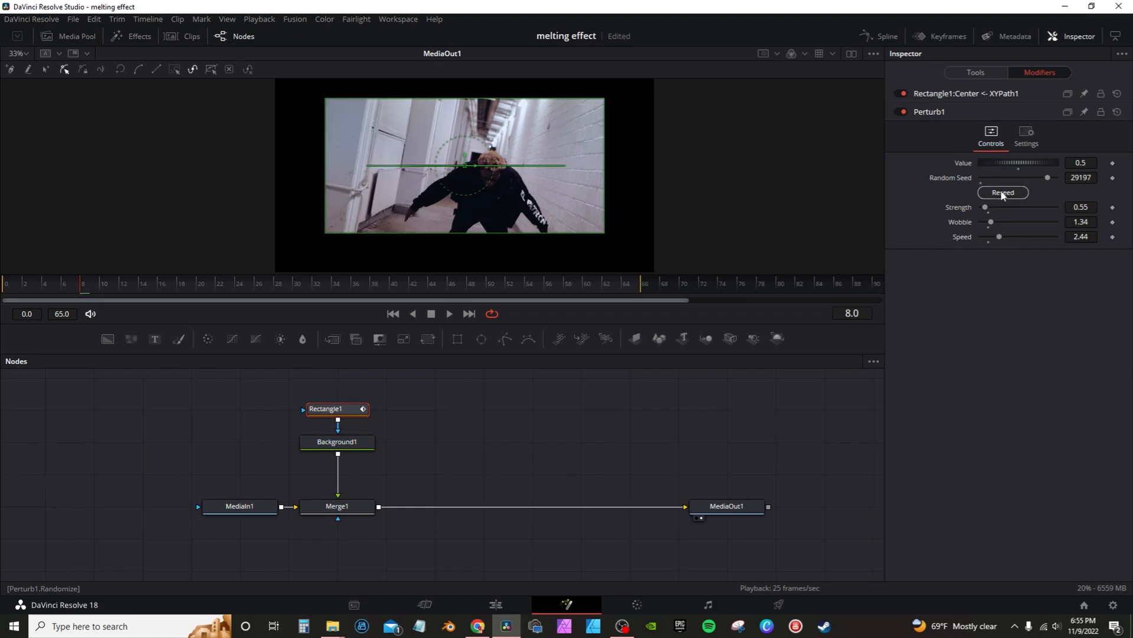
pyautogui.click(449, 313)
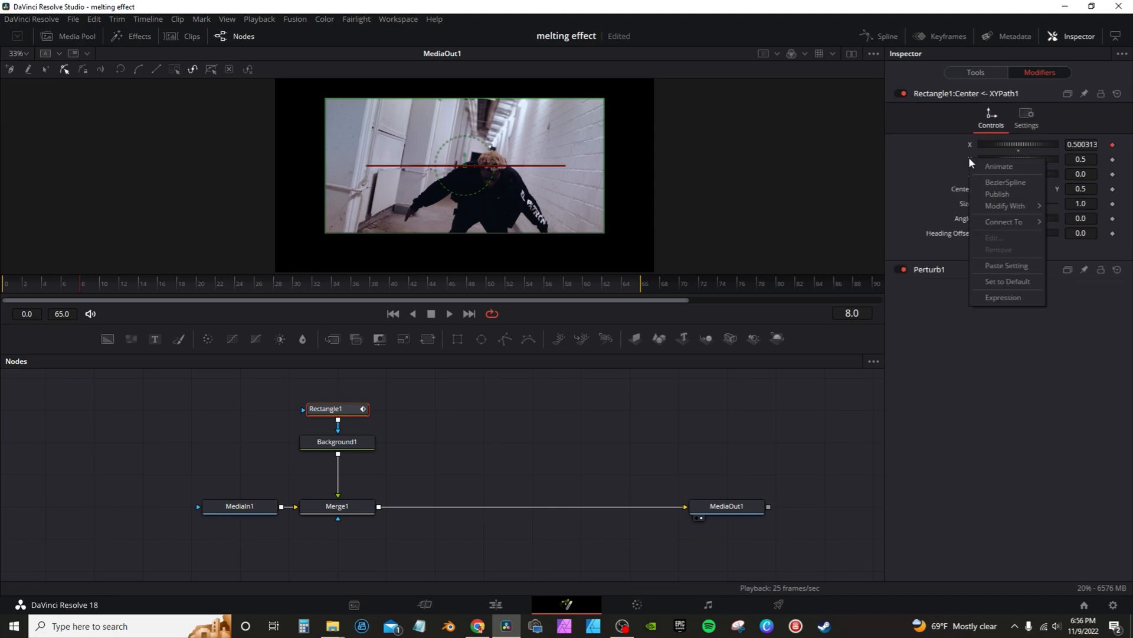
pyautogui.moveTo(1005, 206)
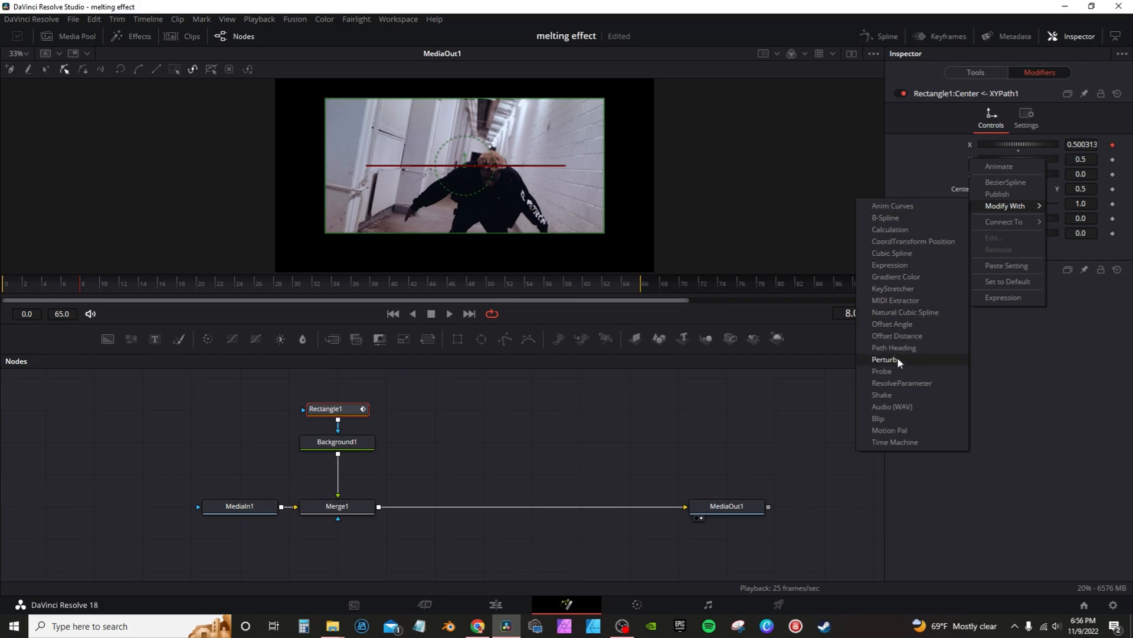
# Drive the center's Y with a second Perturb modifier and return to the rectangle's settings.
pyautogui.click(886, 359)
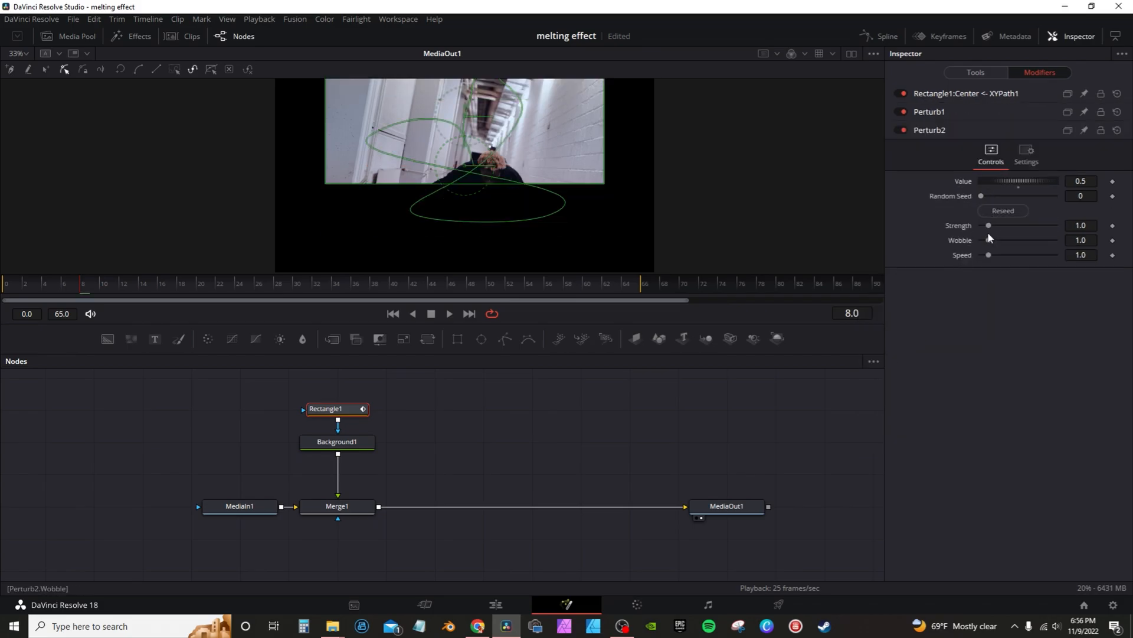
pyautogui.click(975, 72)
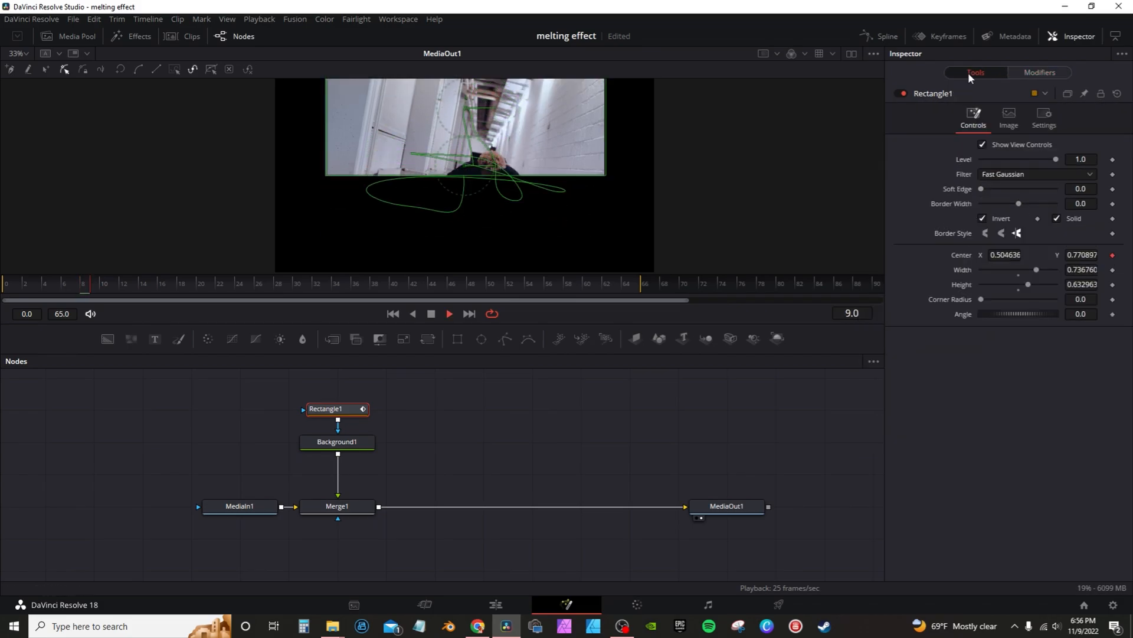